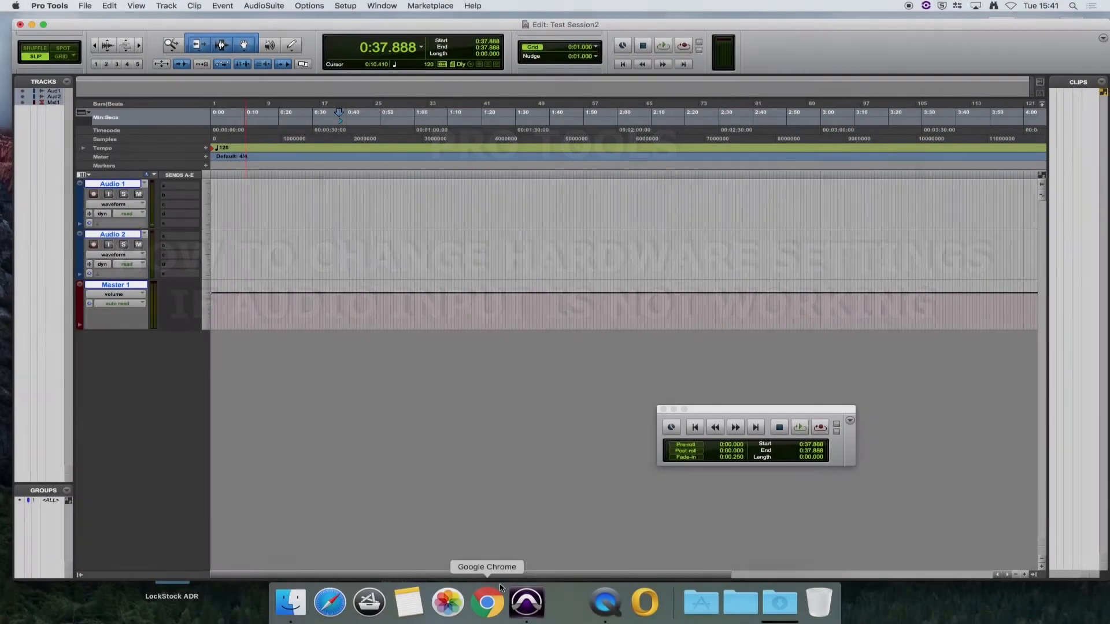
pyautogui.moveTo(543, 581)
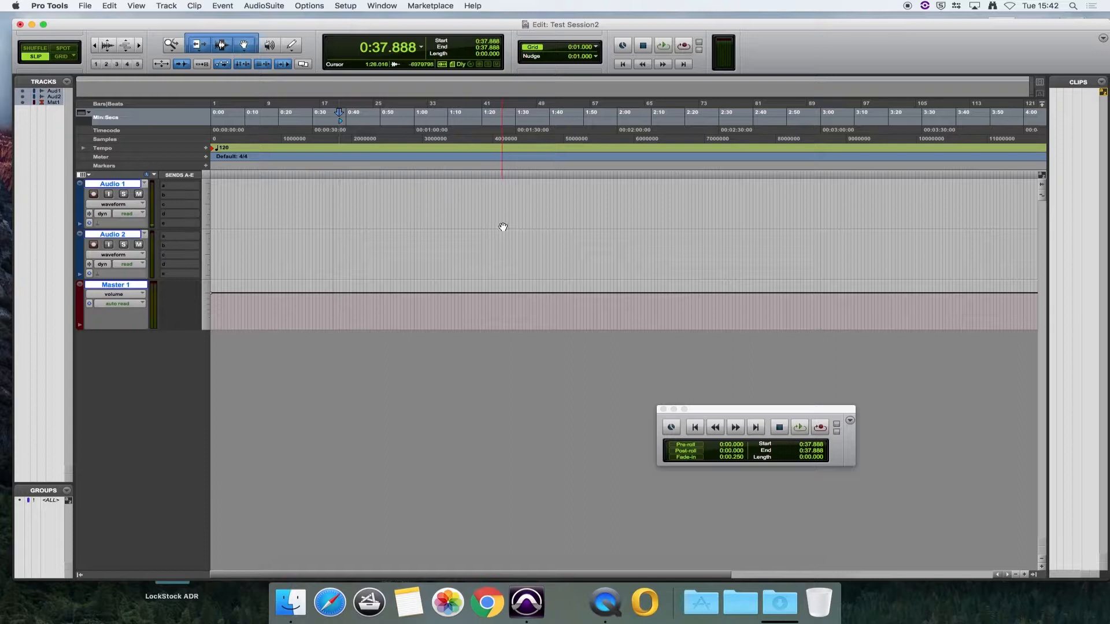
# Switch the playback engine to HD Native Thunderbolt, letting Test Session2 save and reopen.
pyautogui.click(474, 199)
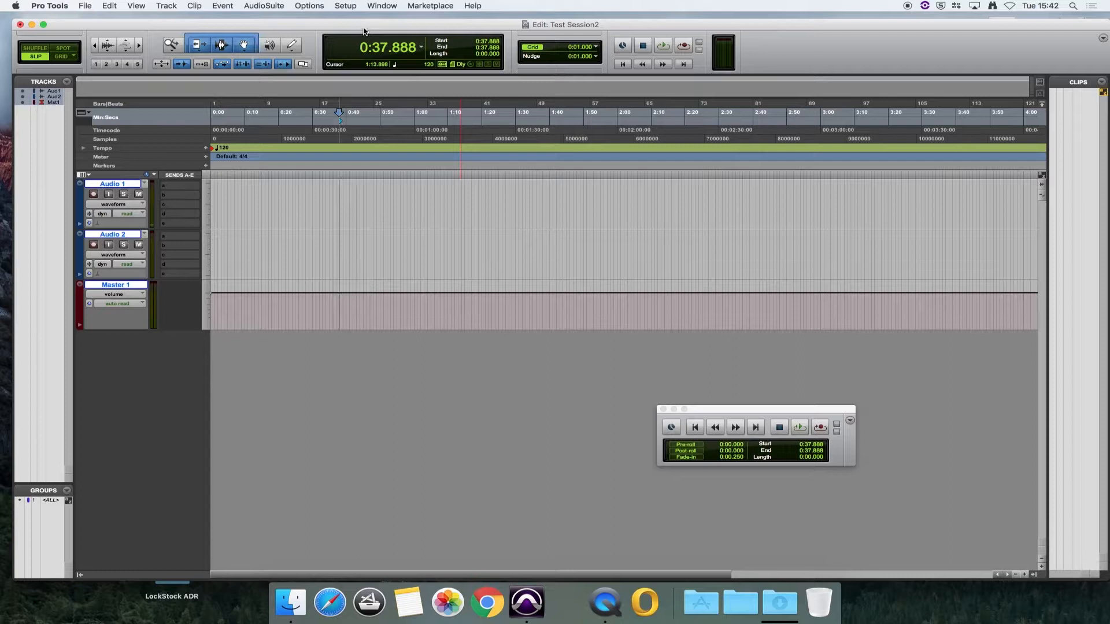
pyautogui.click(345, 6)
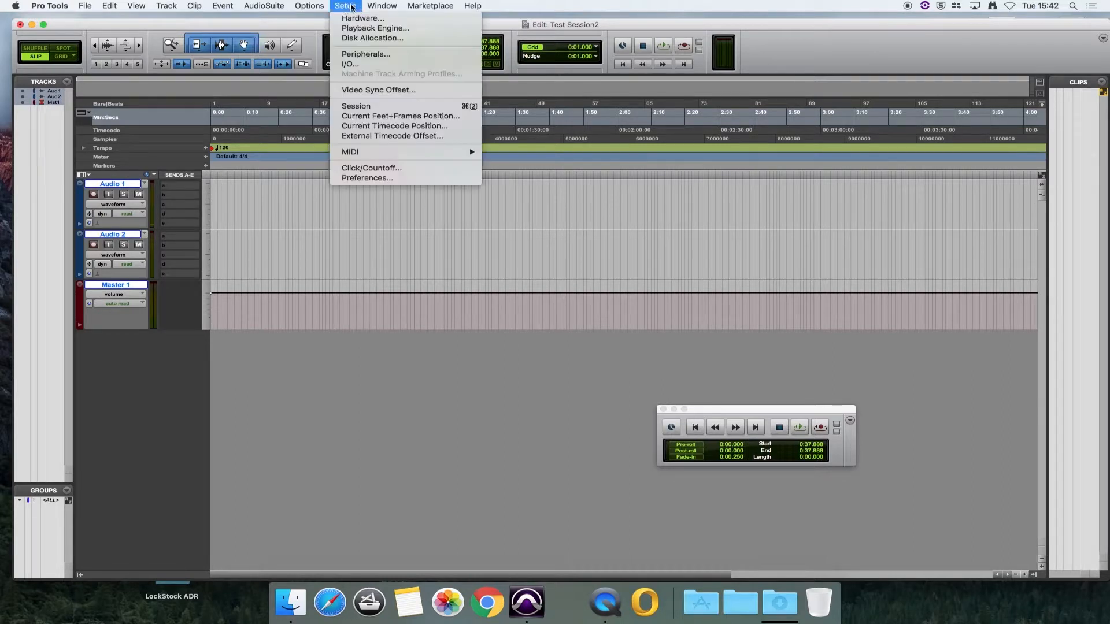
pyautogui.moveTo(374, 28)
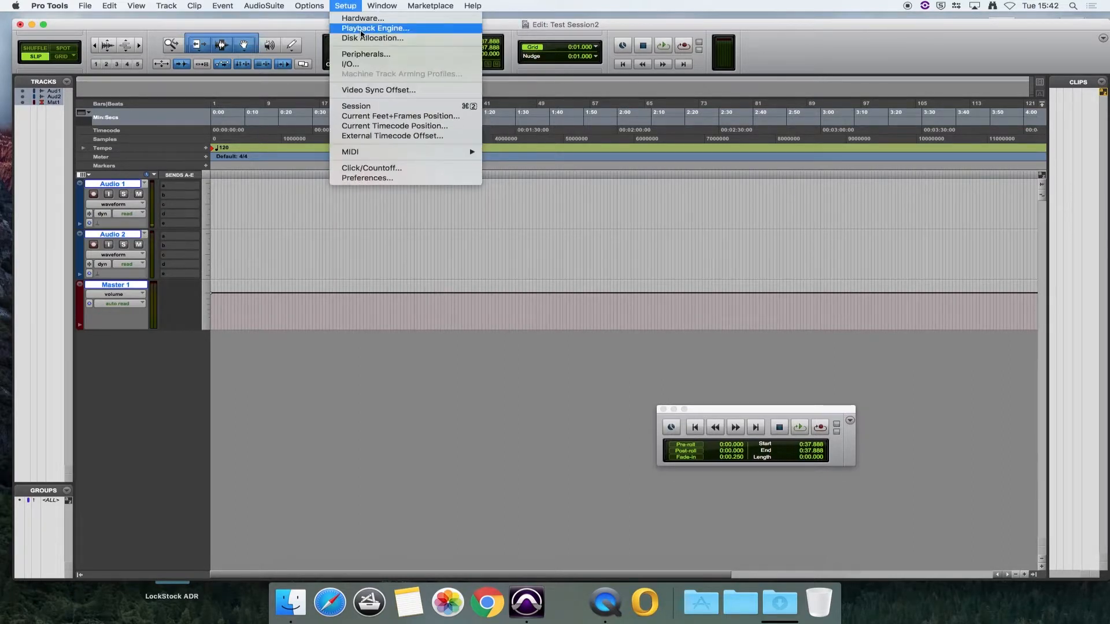
pyautogui.click(374, 28)
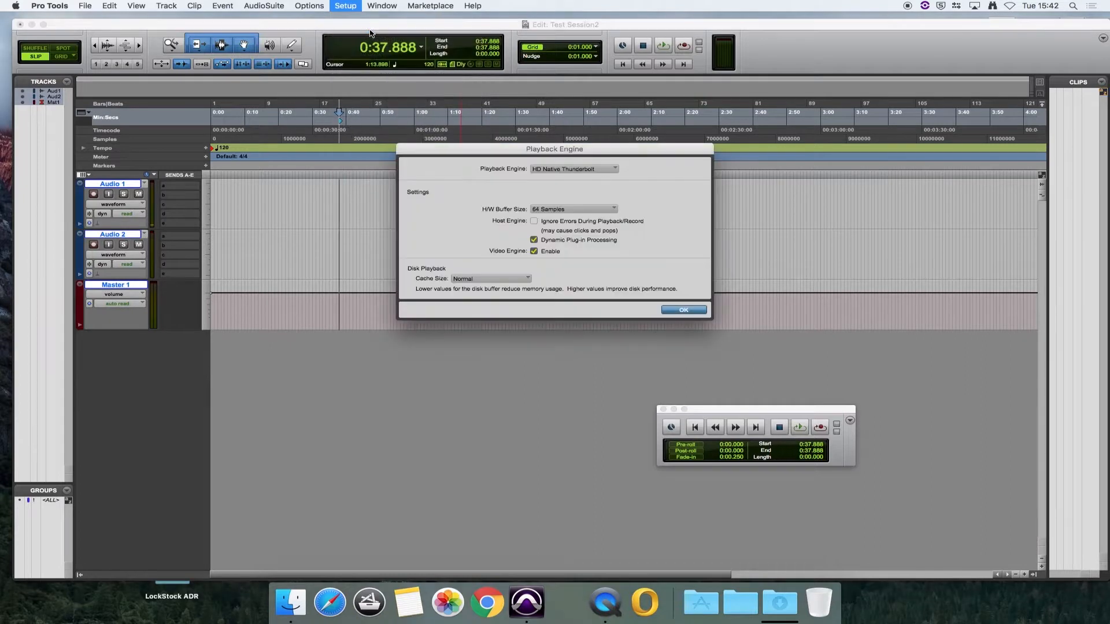
pyautogui.moveTo(587, 183)
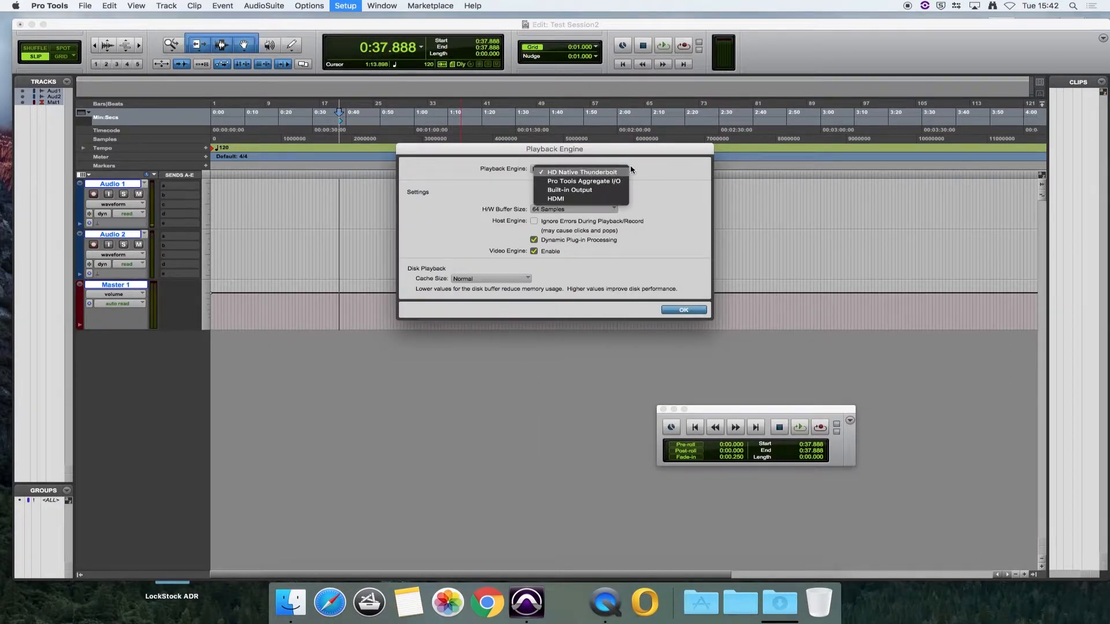
pyautogui.moveTo(582, 181)
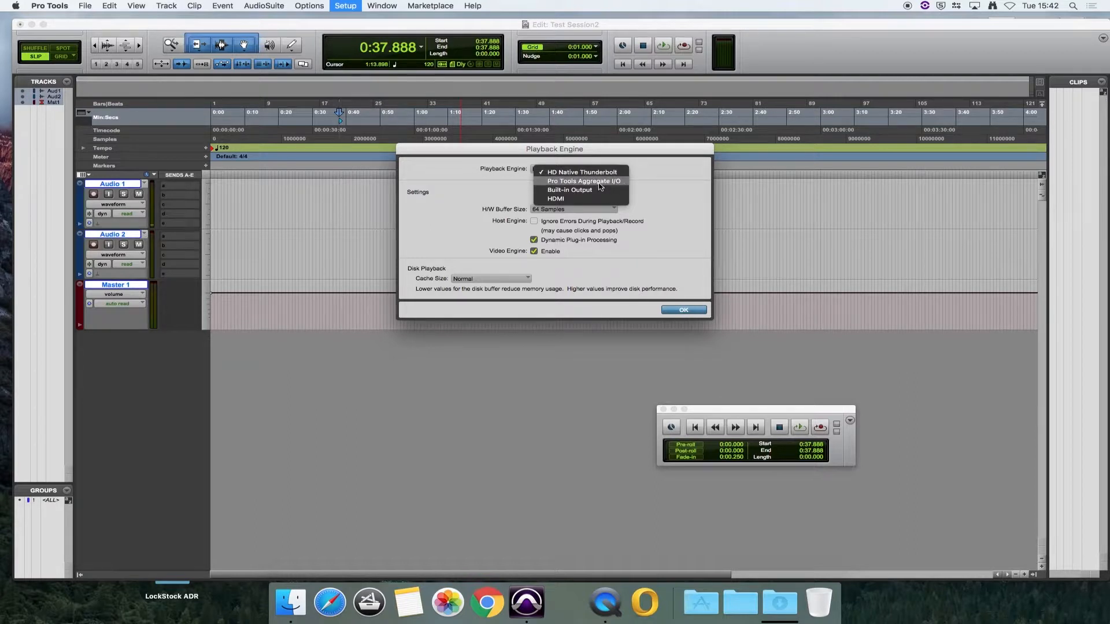
pyautogui.moveTo(599, 183)
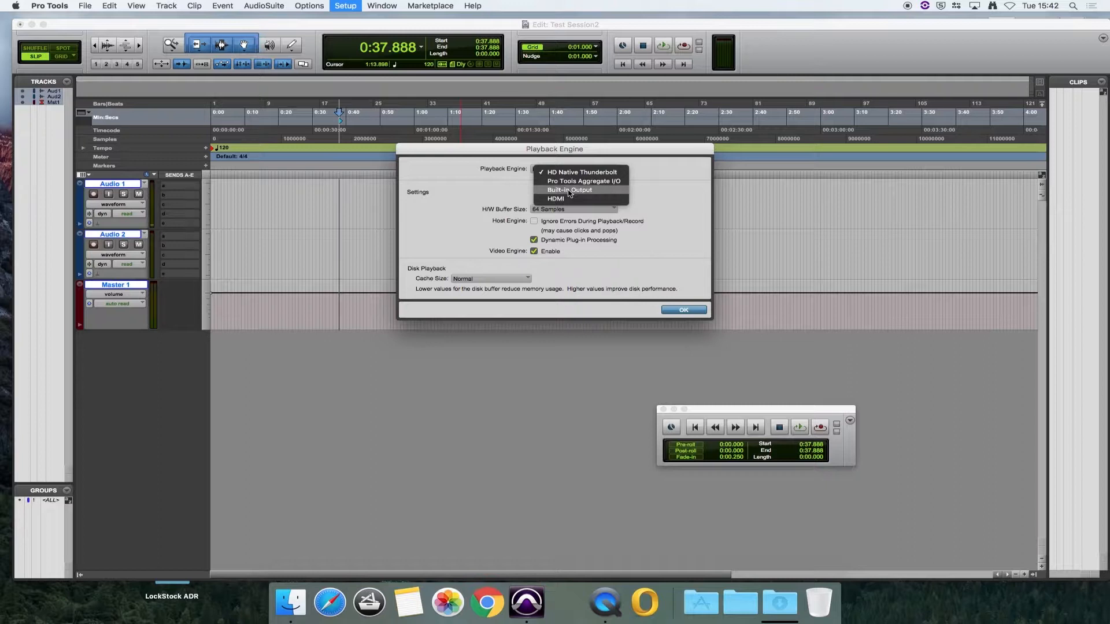
pyautogui.moveTo(583, 180)
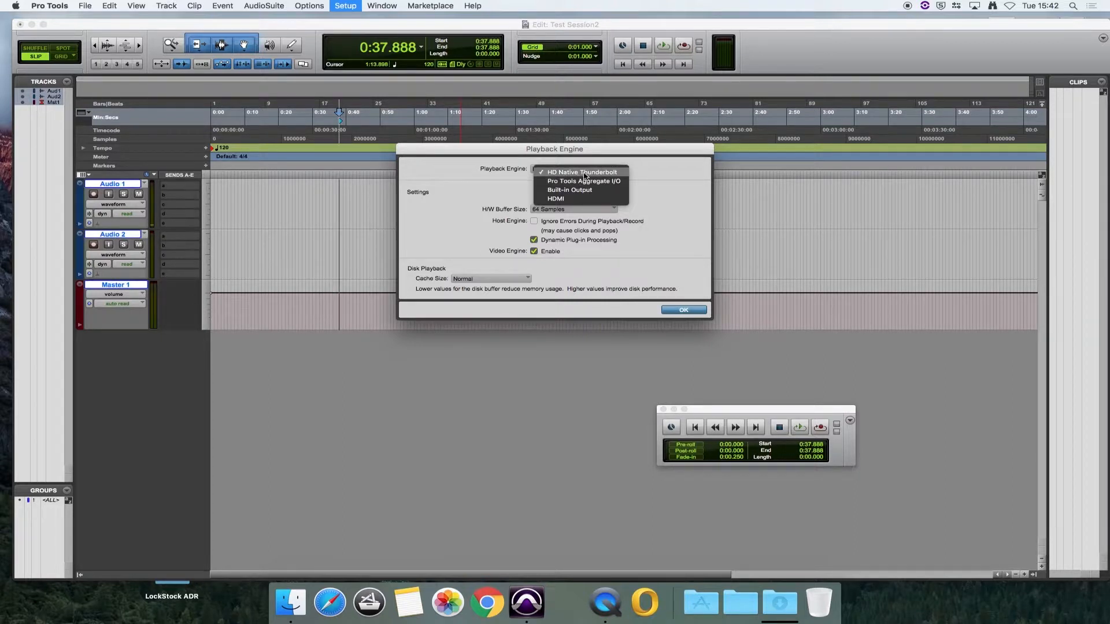
pyautogui.click(582, 171)
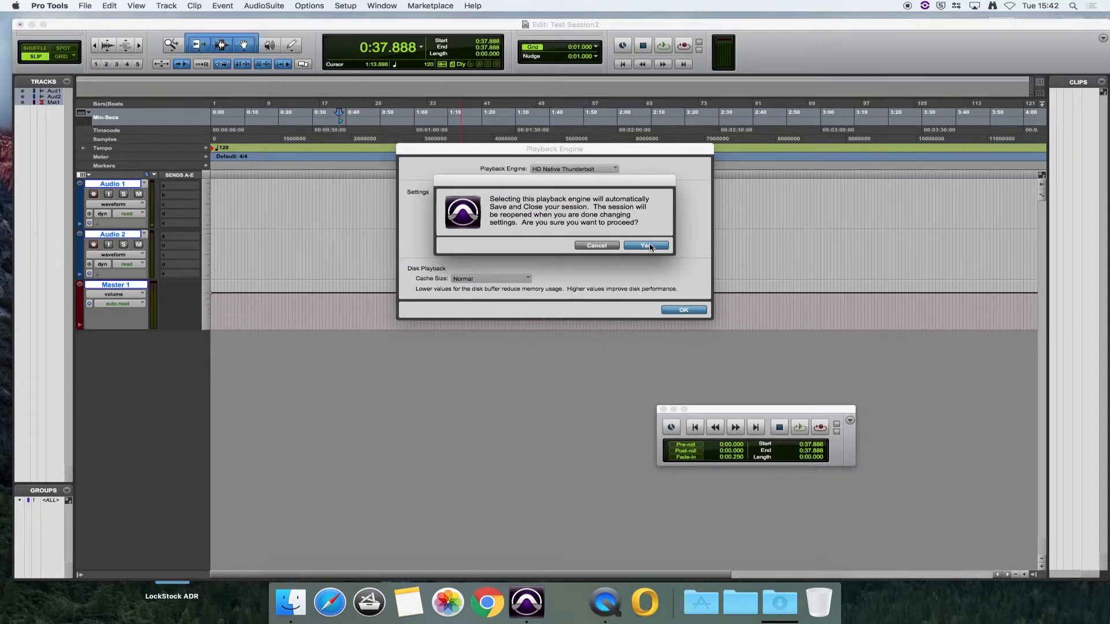
pyautogui.click(645, 246)
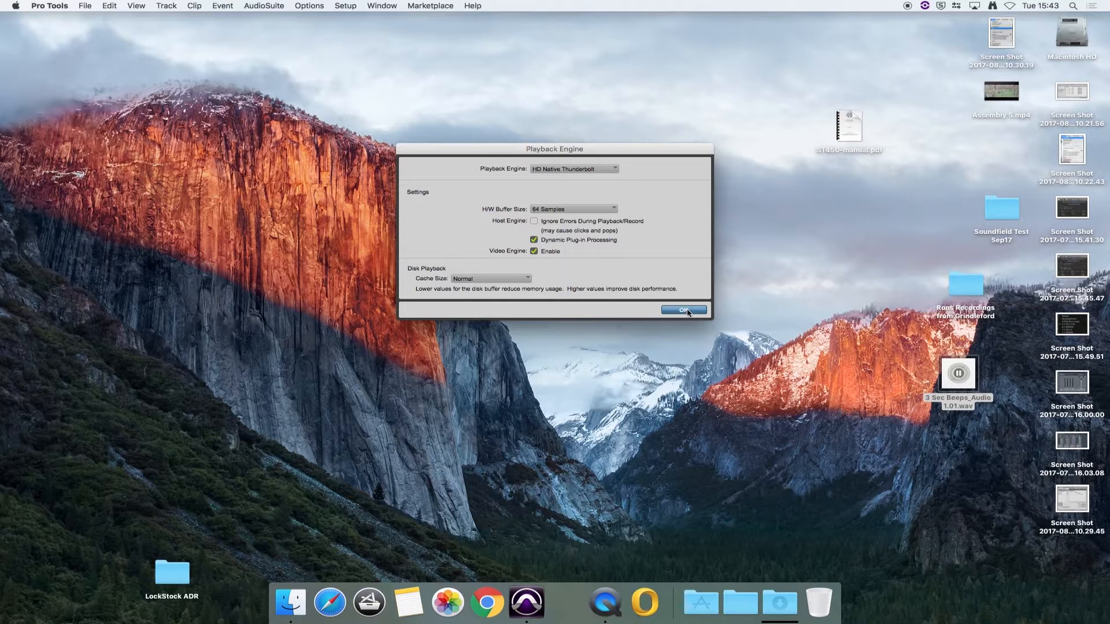
pyautogui.click(680, 309)
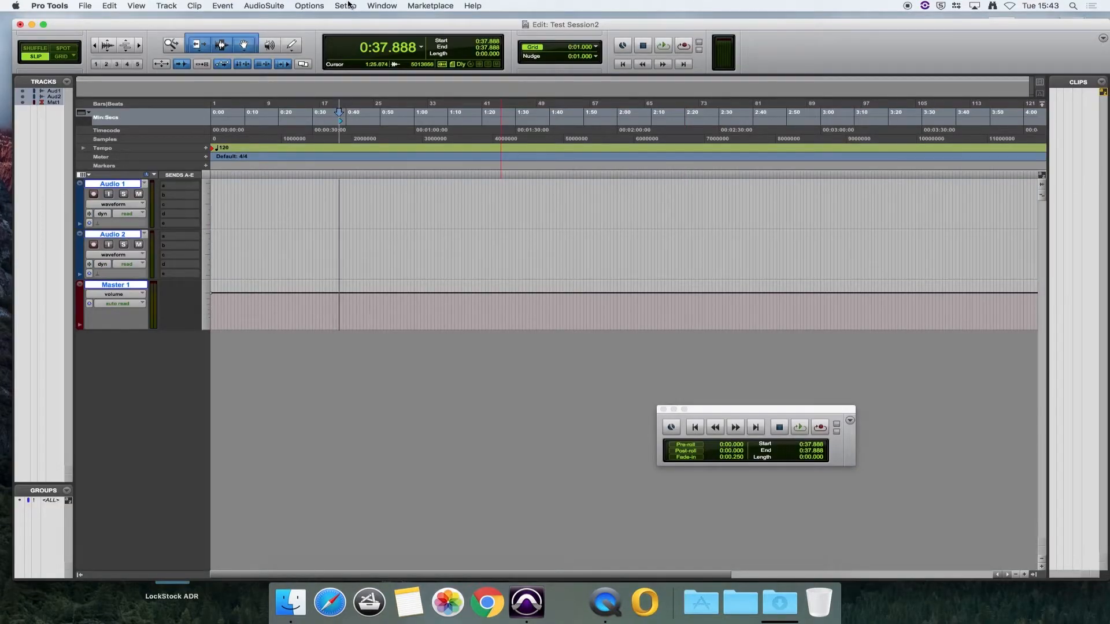
pyautogui.click(344, 6)
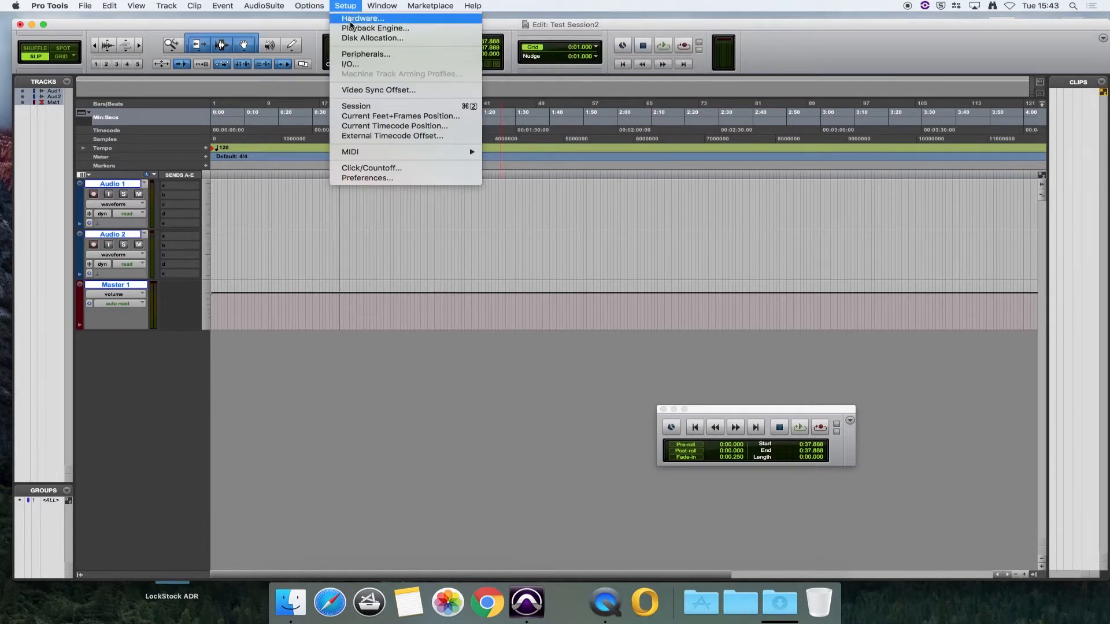
# Open the HD I/O Hardware Setup and view the Main and Analog In tabs.
pyautogui.click(362, 18)
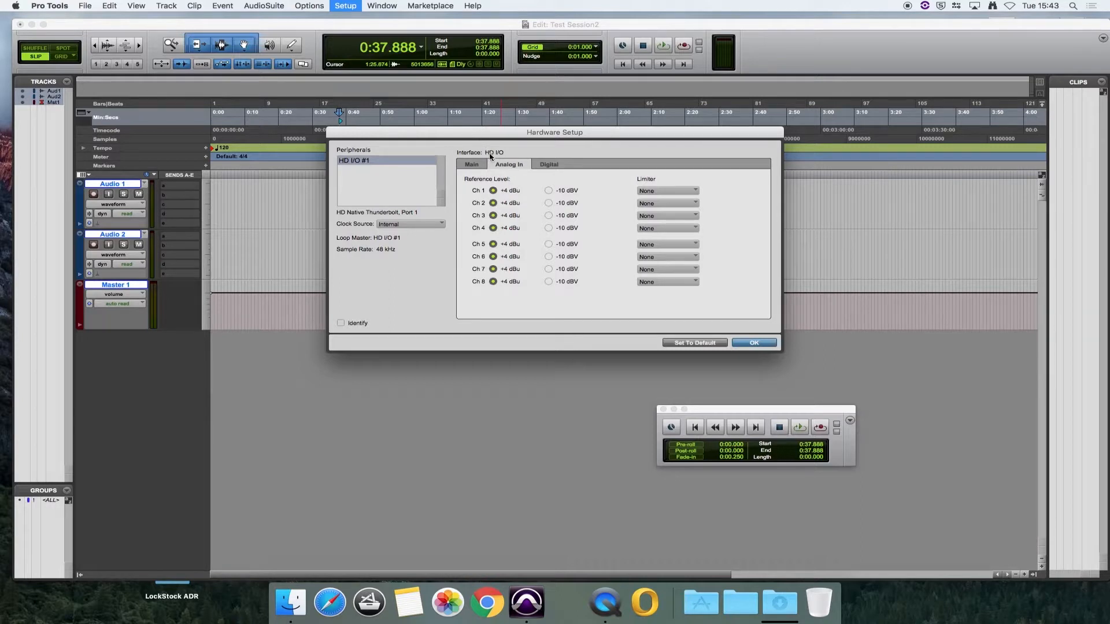
pyautogui.moveTo(498, 157)
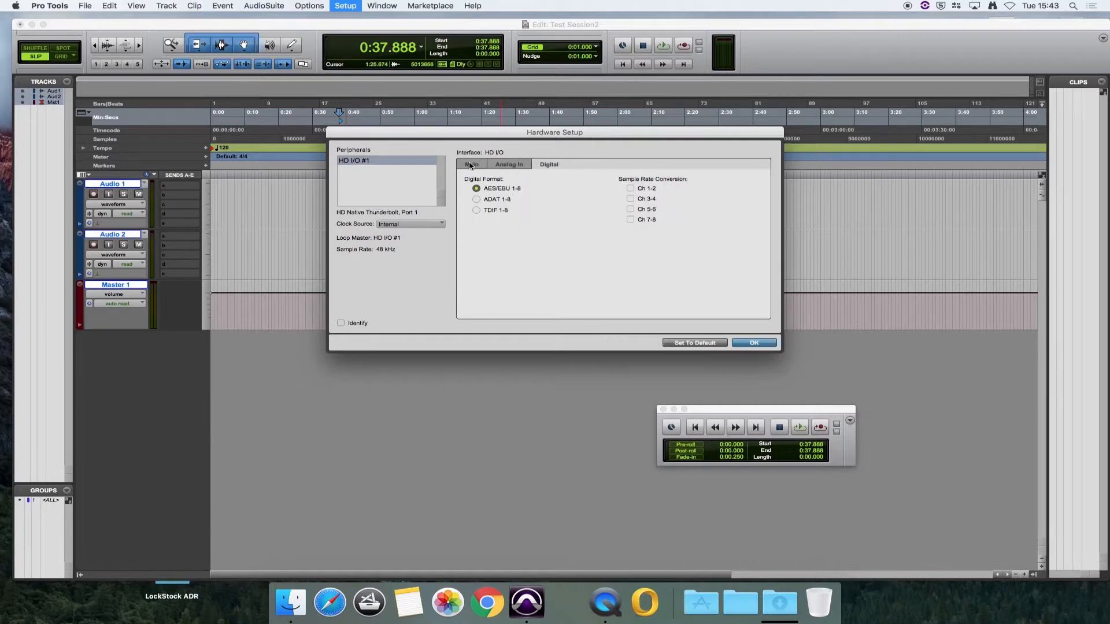
pyautogui.click(470, 164)
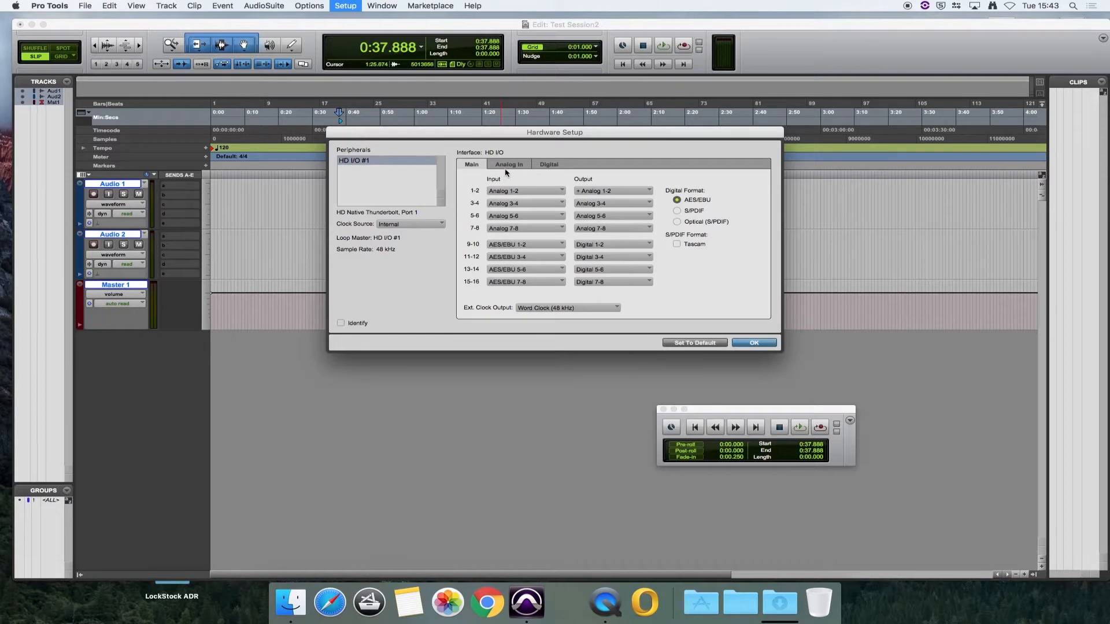
pyautogui.click(508, 164)
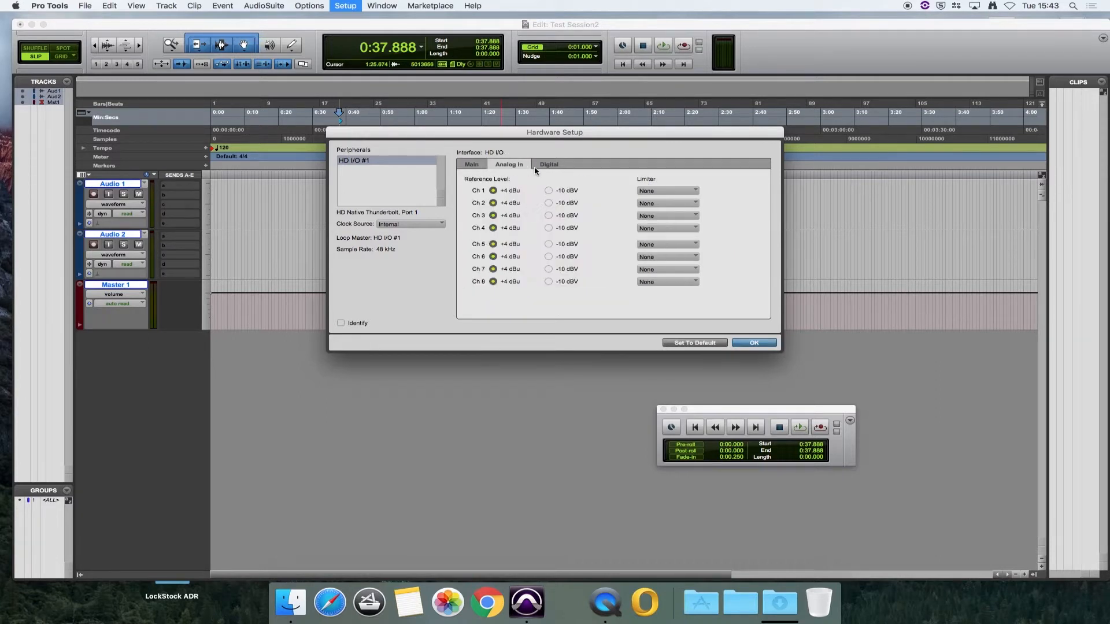
pyautogui.moveTo(527, 190)
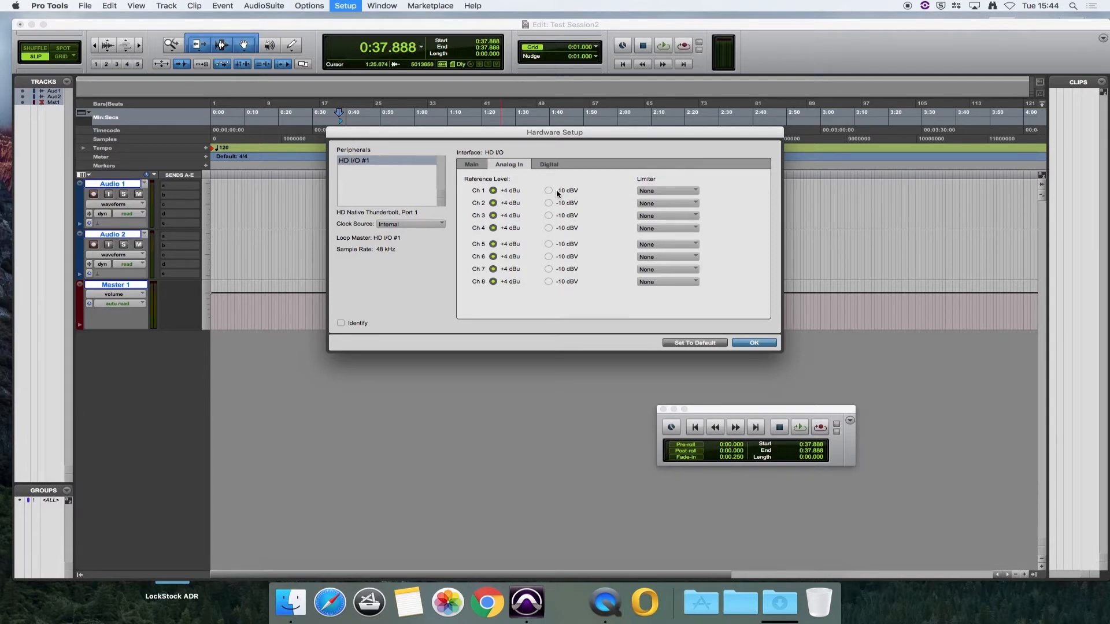
# Set analog inputs Ch 1–8 to -10 dBV and apply the hardware settings.
pyautogui.click(548, 190)
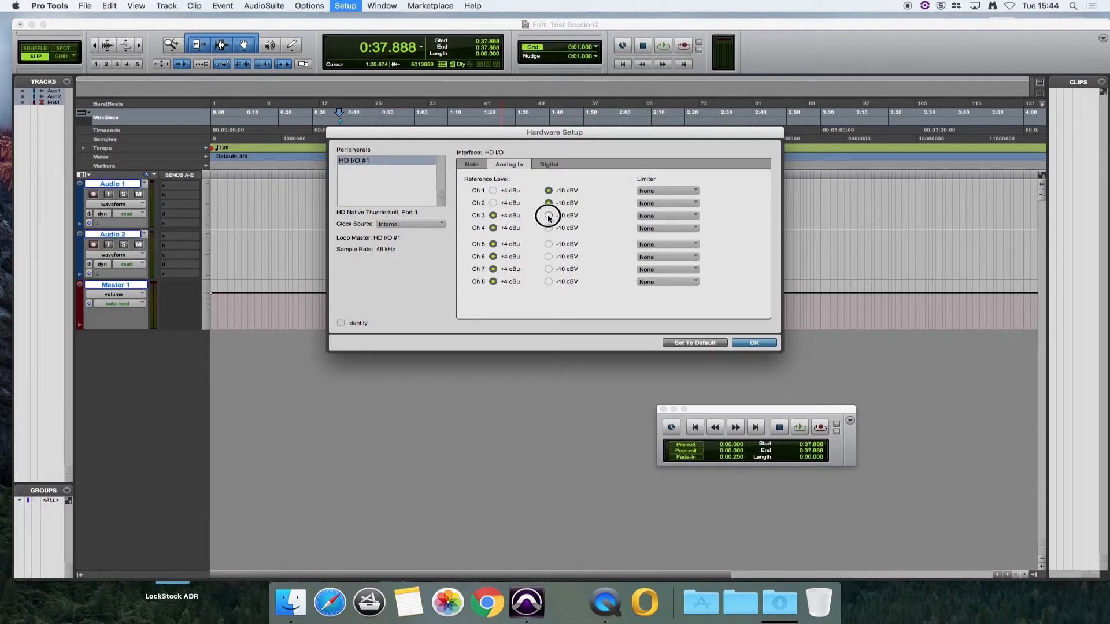
pyautogui.click(548, 215)
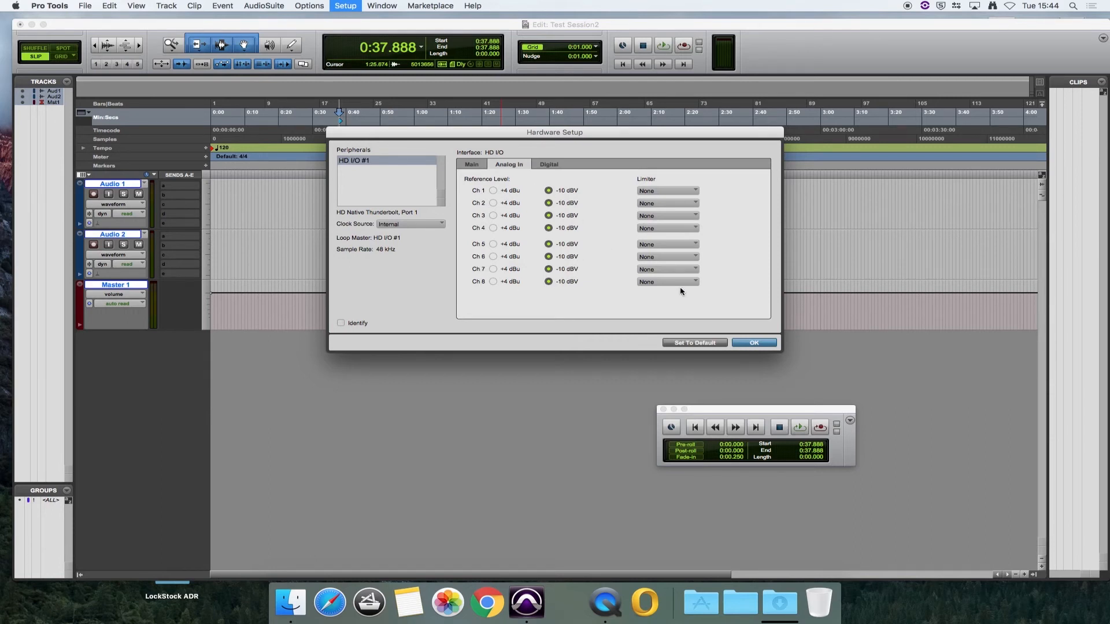
pyautogui.click(753, 343)
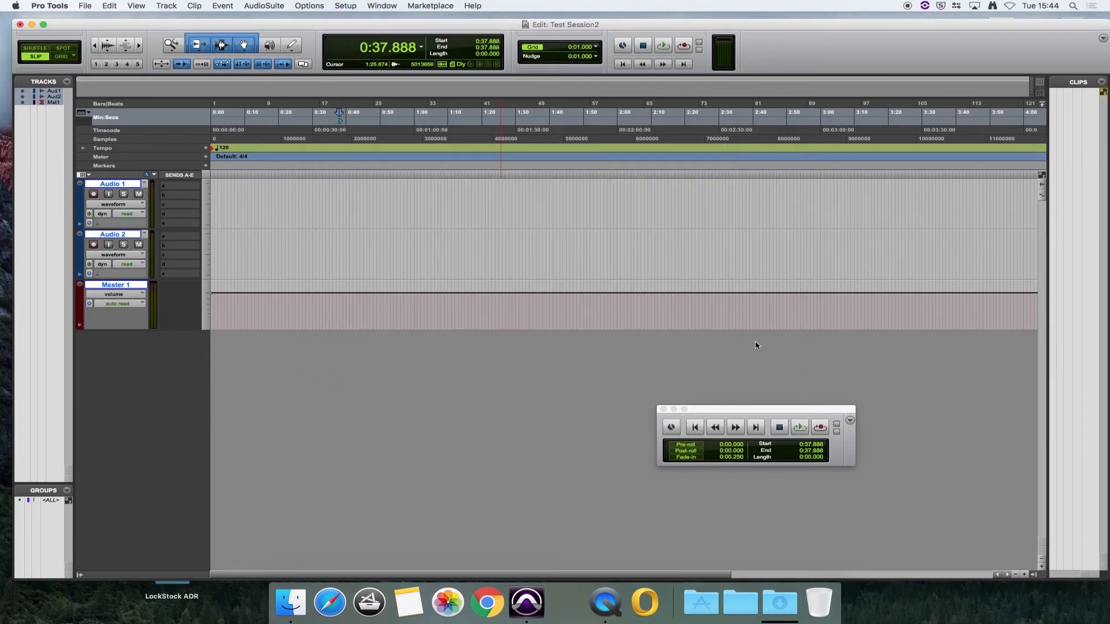